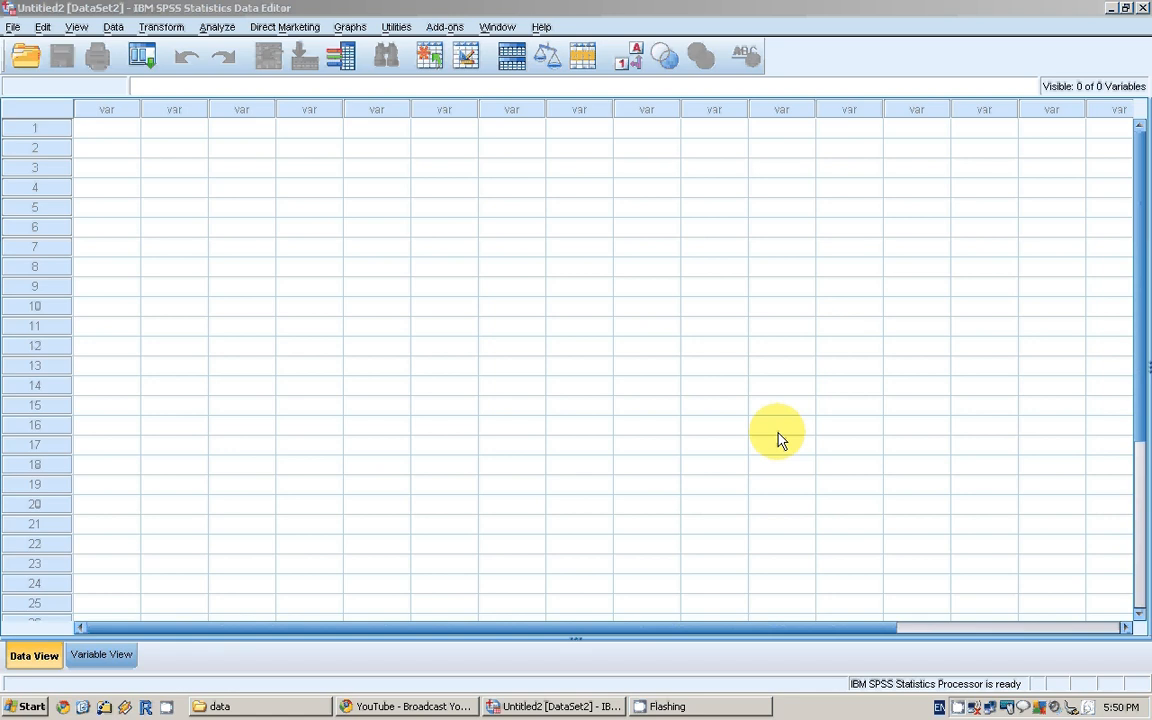
{"action": "mouse_move", "coordinate": [705, 385]}
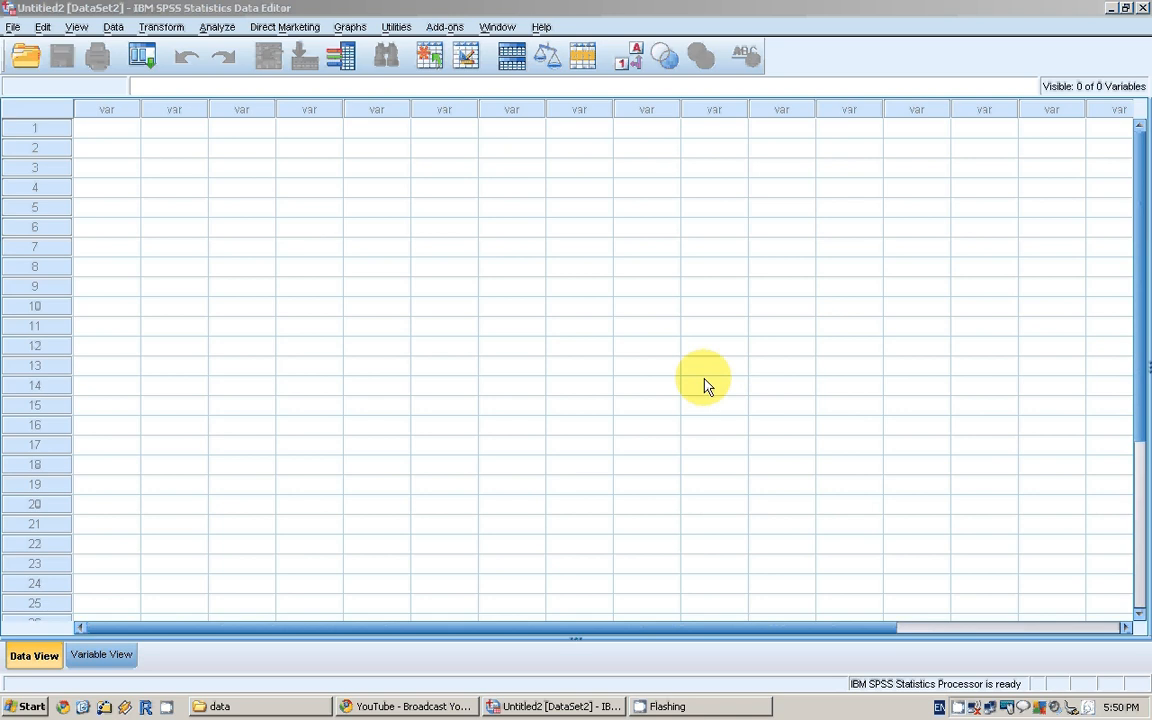
{"action": "mouse_move", "coordinate": [355, 590]}
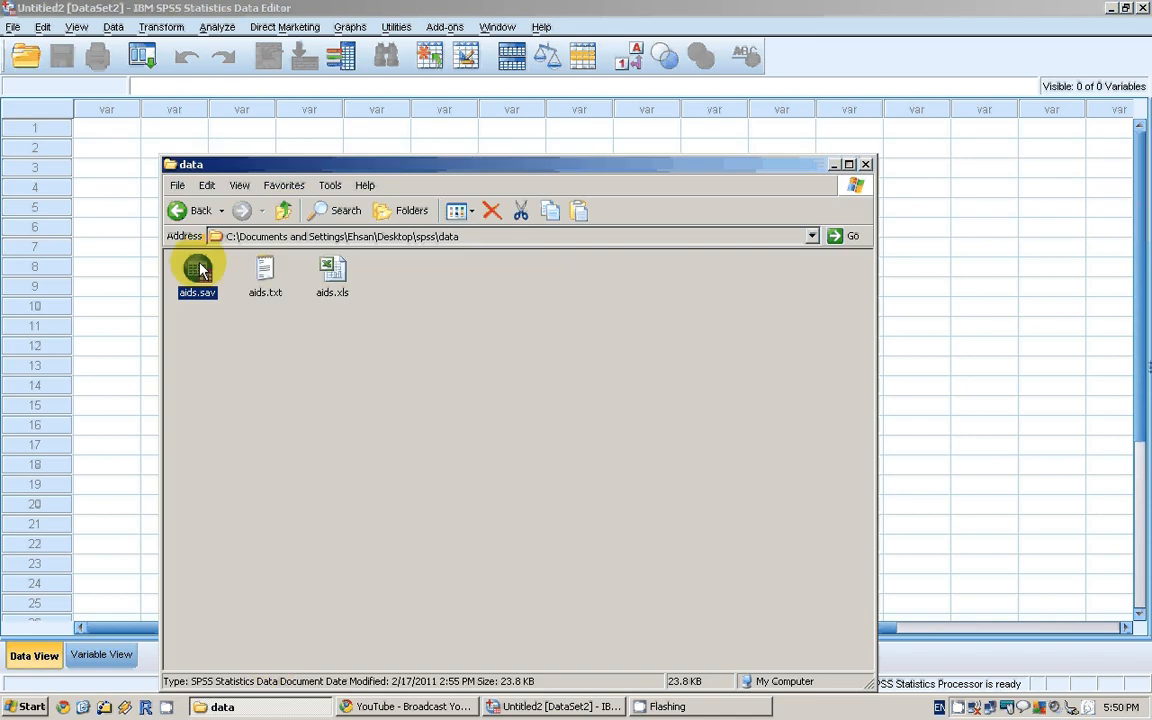
Open the aids.sav data file in the SPSS Data Editor
{"action": "double_click", "coordinate": [197, 270]}
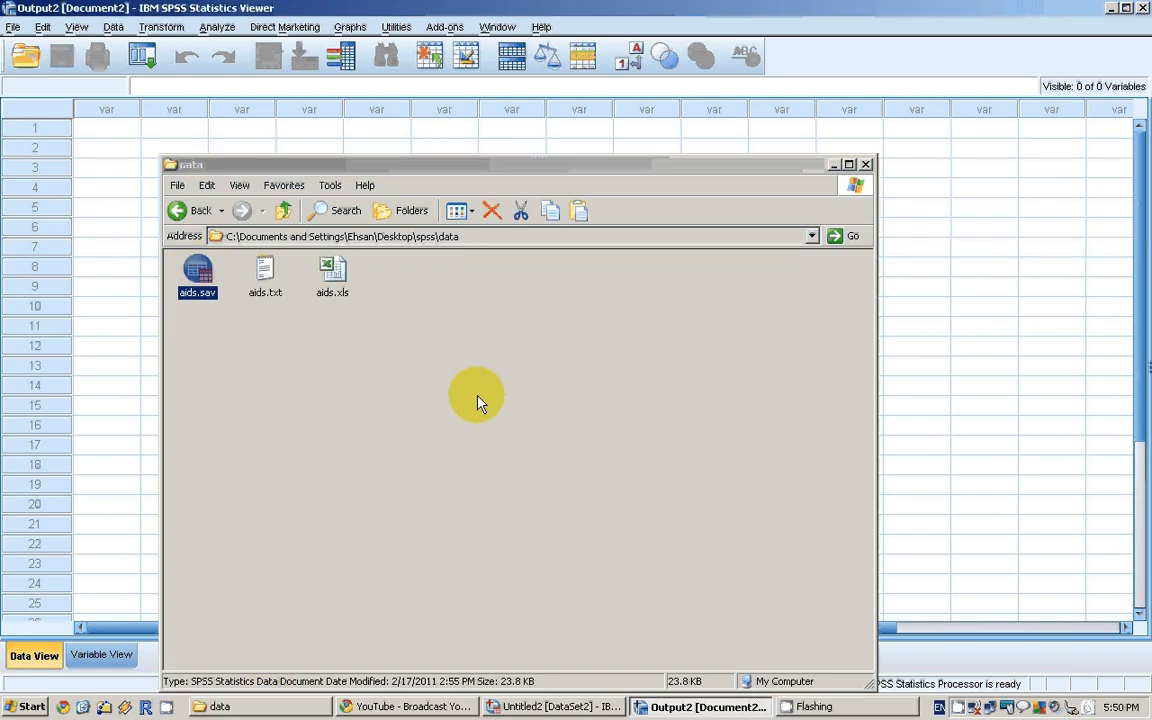
{"action": "double_click", "coordinate": [197, 270]}
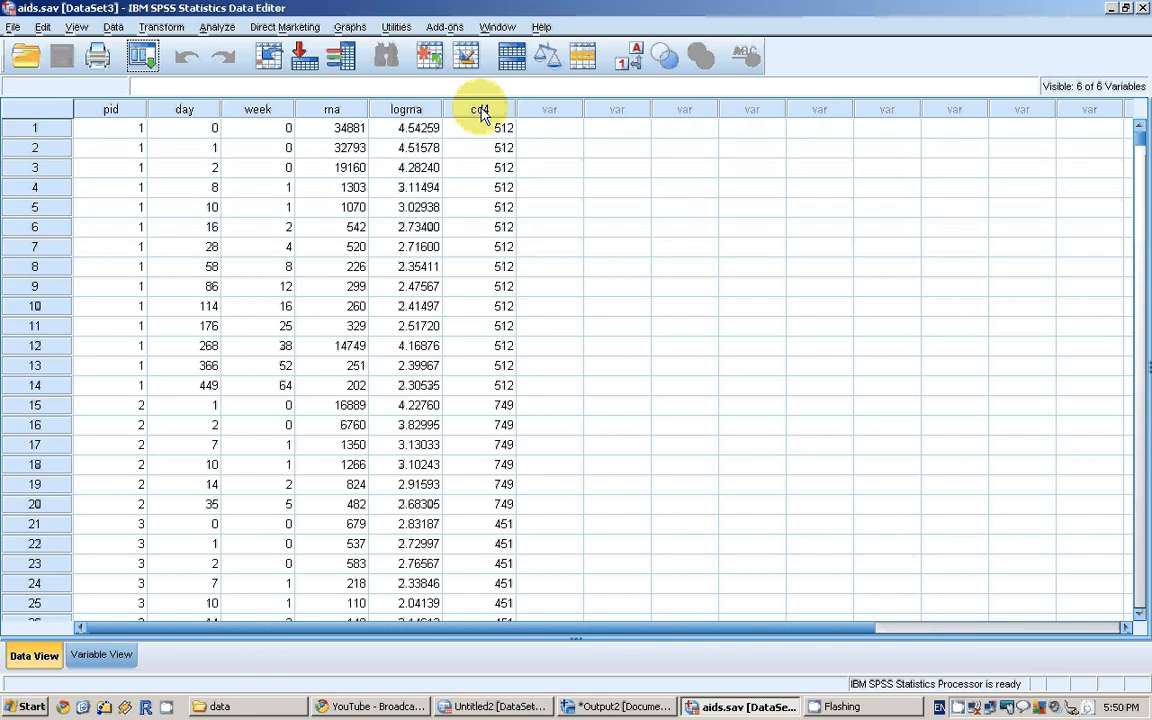
Select the cd4 column and start a Recode into Different Variables transformation
{"action": "left_click", "coordinate": [479, 109]}
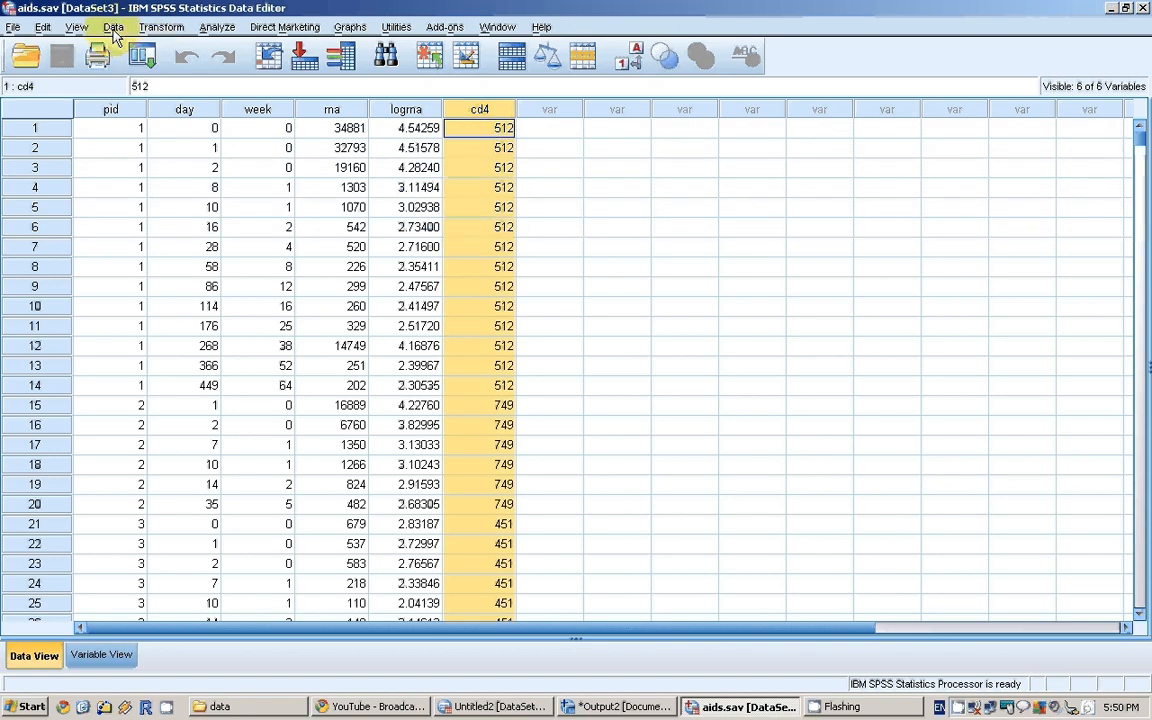
{"action": "left_click", "coordinate": [112, 27]}
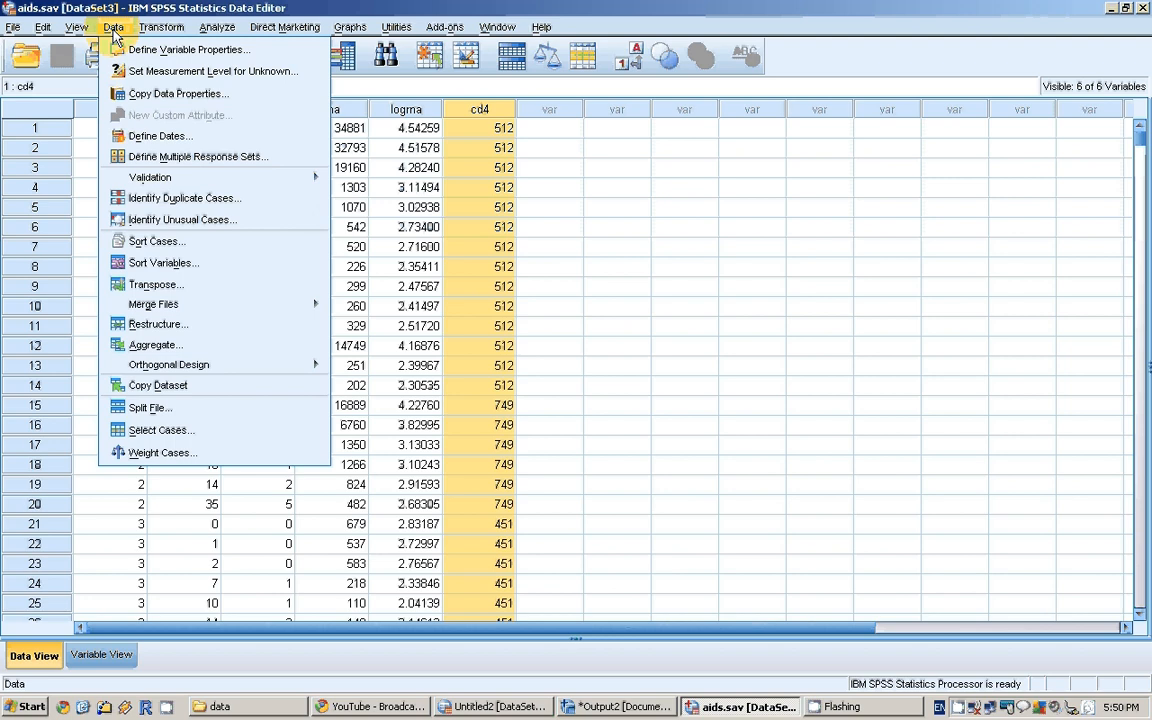
{"action": "mouse_move", "coordinate": [190, 50]}
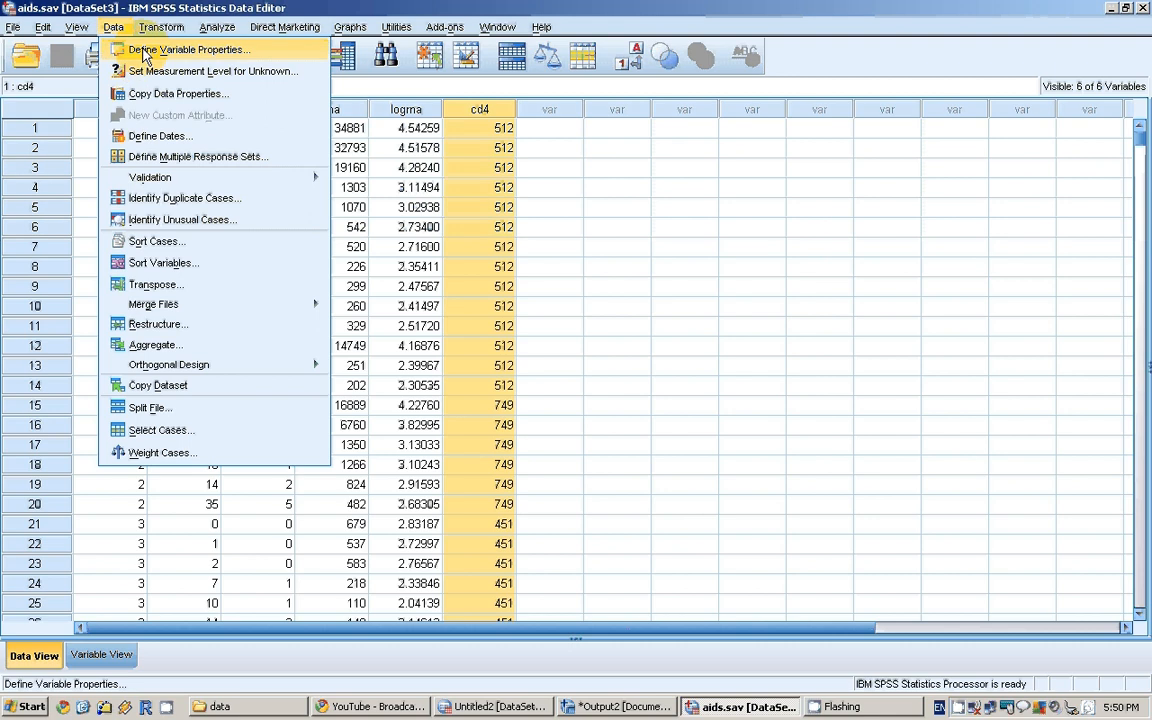
{"action": "left_click", "coordinate": [161, 27]}
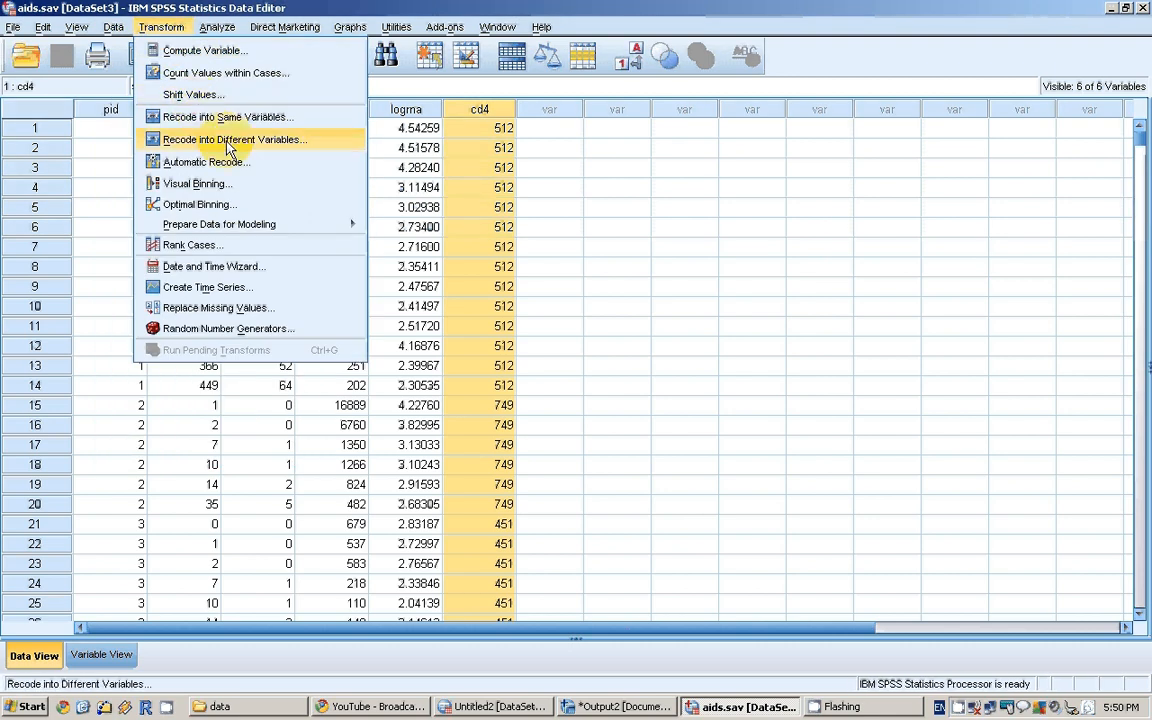
{"action": "left_click", "coordinate": [234, 139]}
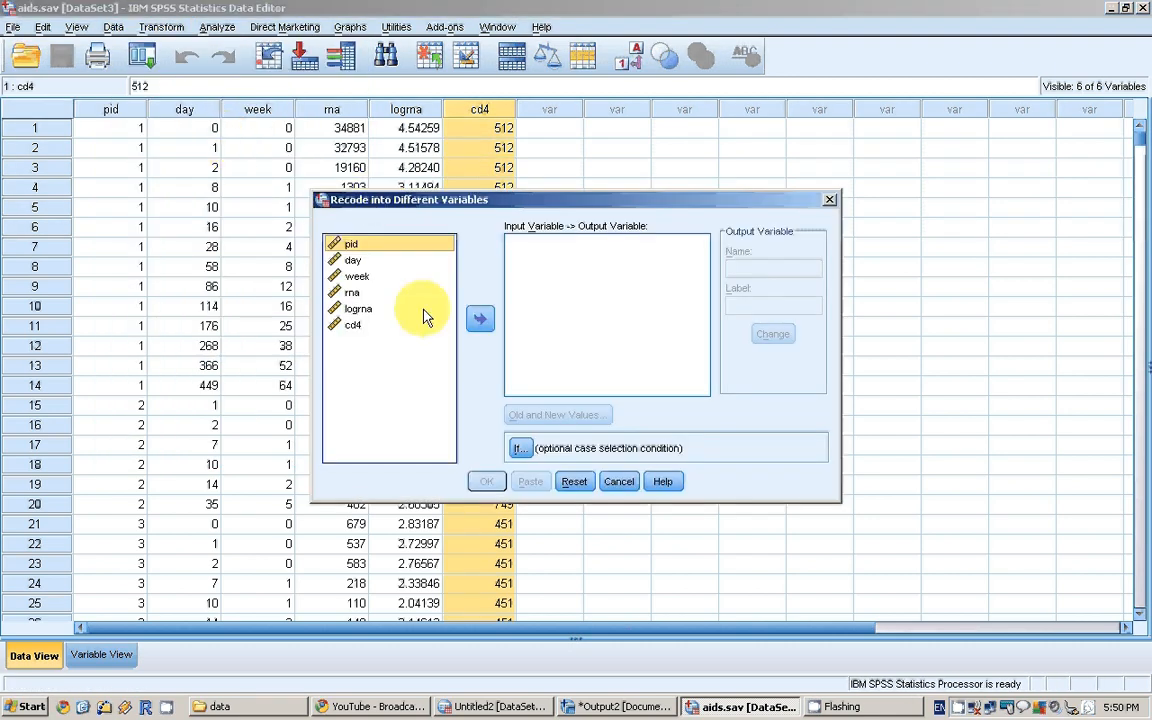
Make cd4 the input variable to recode and bring up its old and new values settings
{"action": "left_click", "coordinate": [353, 324]}
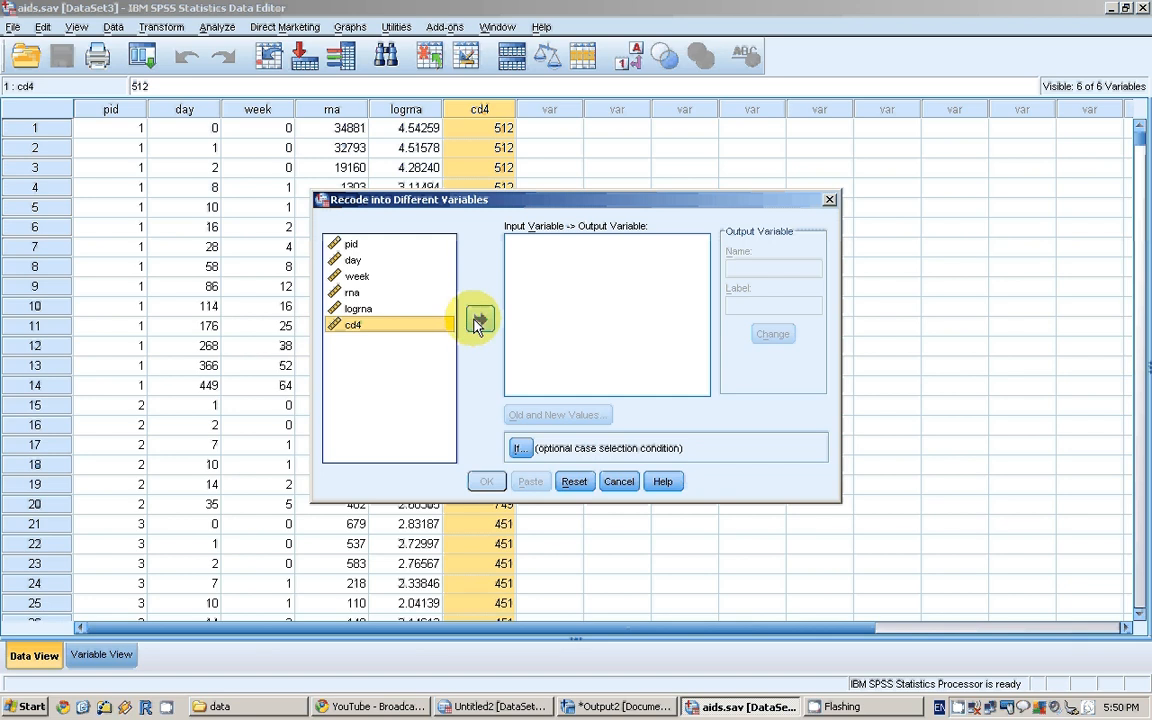
{"action": "left_click", "coordinate": [479, 318]}
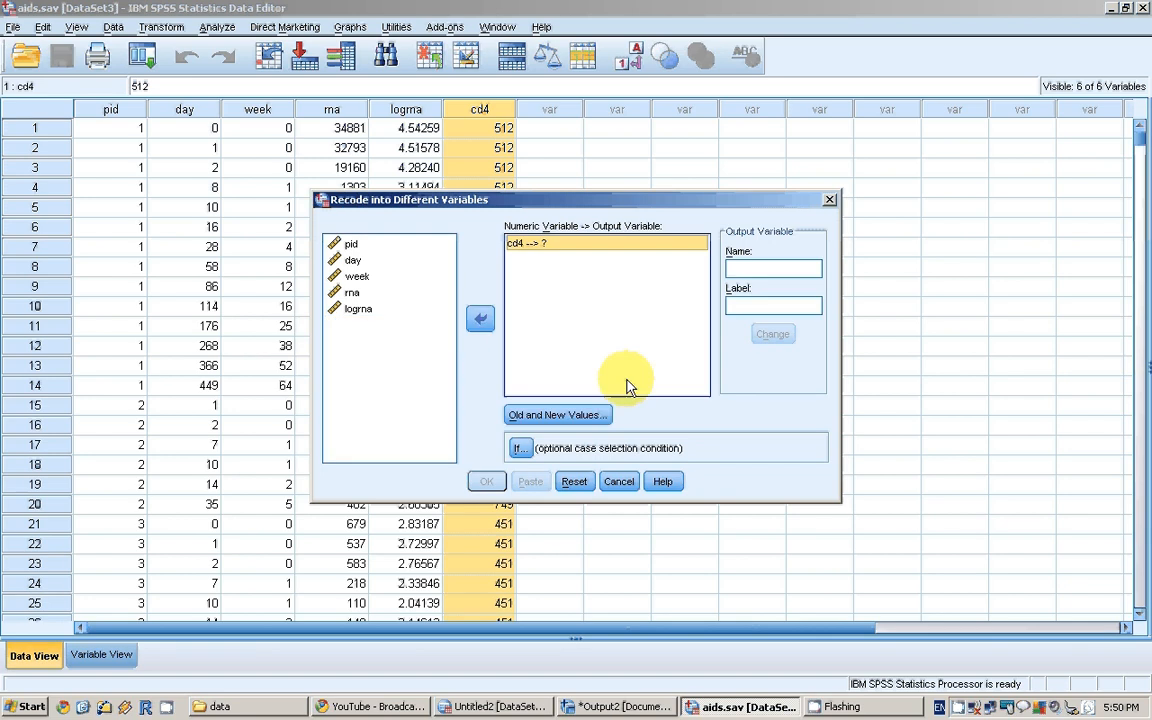
{"action": "left_click", "coordinate": [557, 415]}
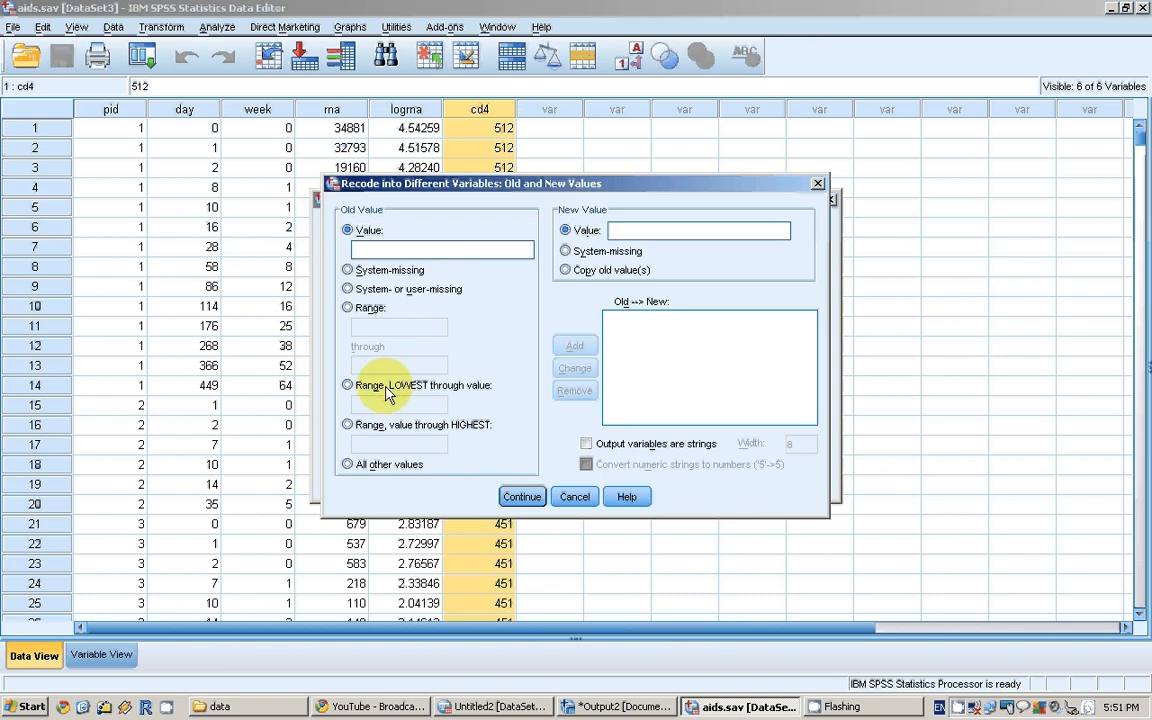
Add a recode rule mapping cd4 values from lowest through 299 to 0
{"action": "left_click", "coordinate": [348, 385]}
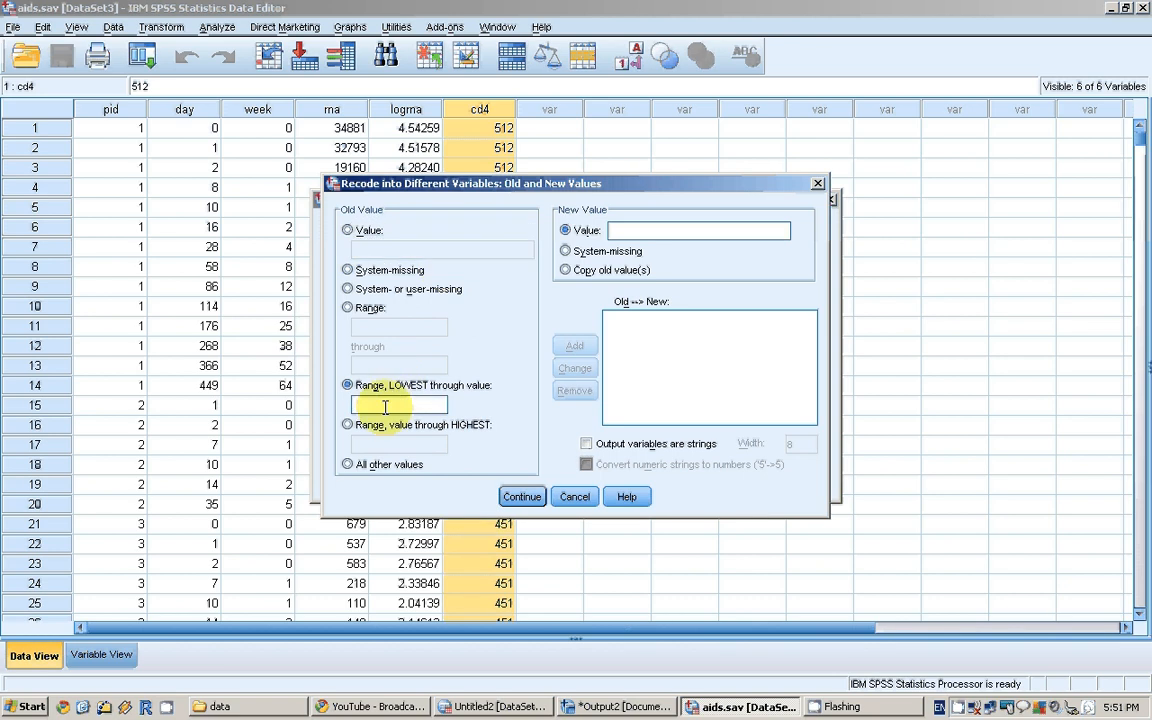
{"action": "type", "text": "299"}
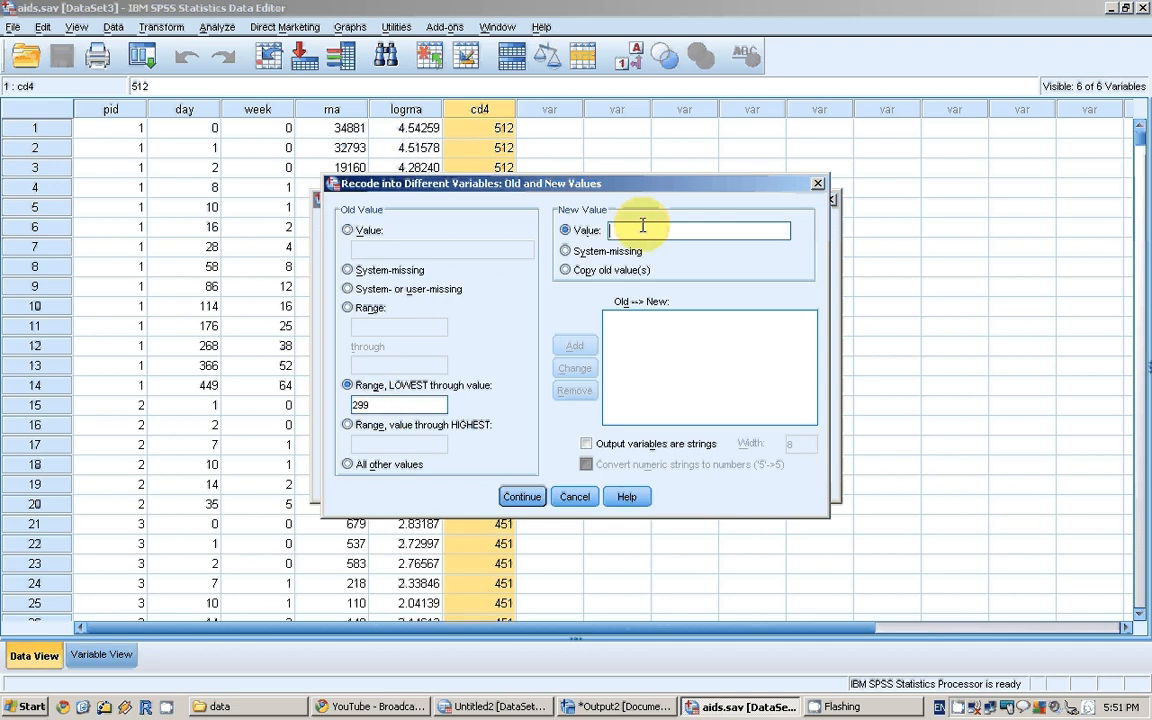
{"action": "type", "text": "0"}
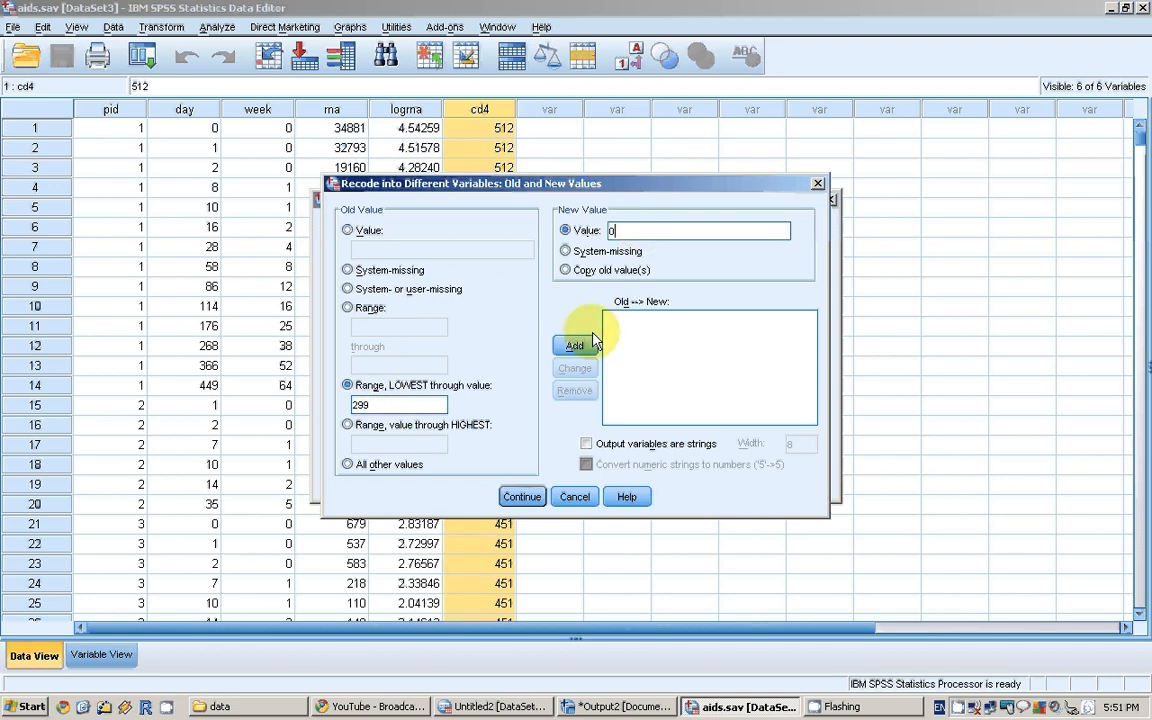
{"action": "left_click", "coordinate": [574, 345]}
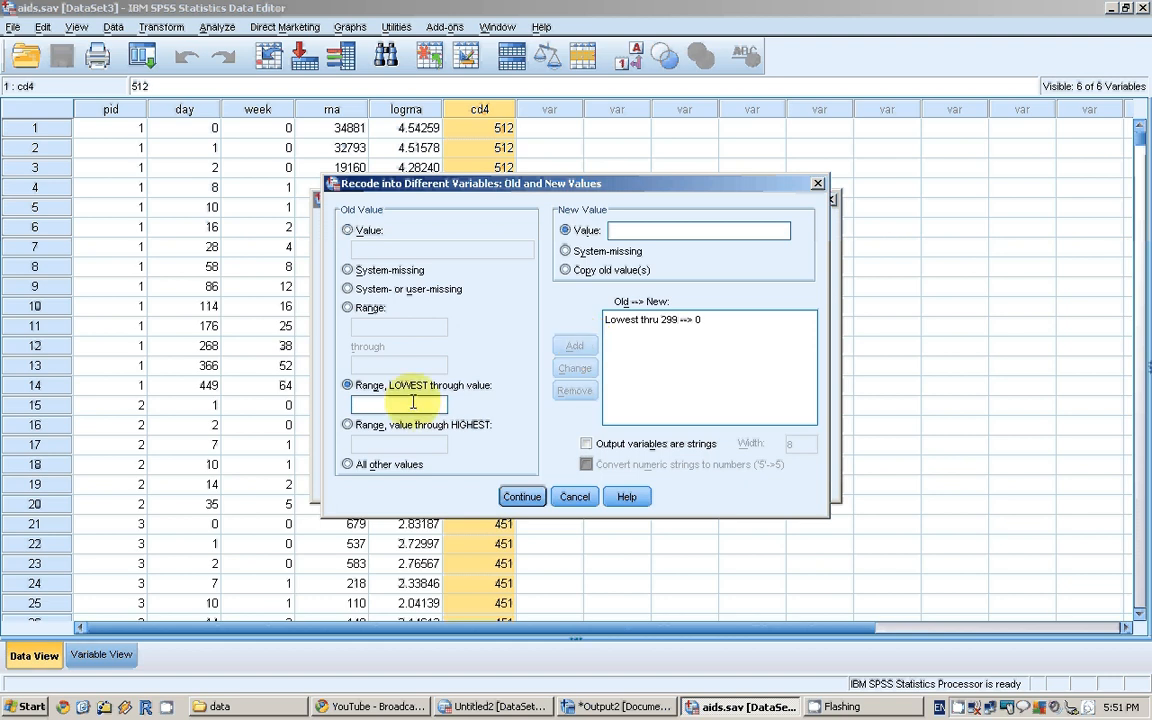
Map cd4 values from 300 through highest to 1 and confirm the recode rules
{"action": "left_click", "coordinate": [347, 424]}
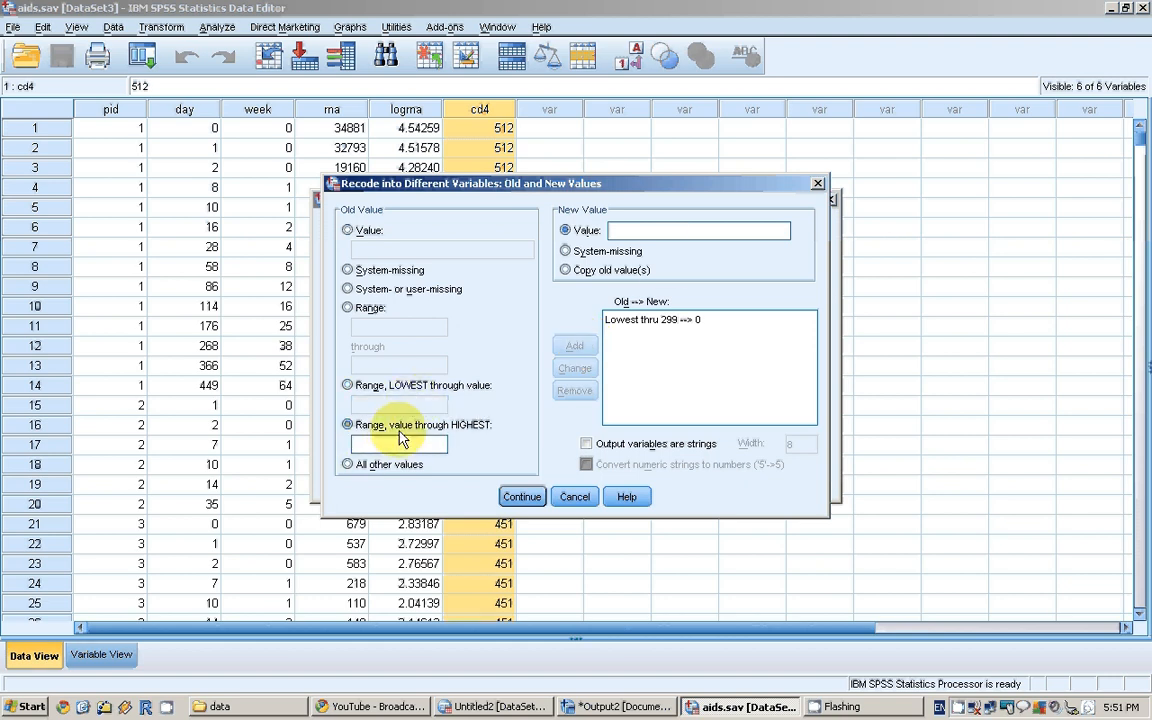
{"action": "type", "text": "300"}
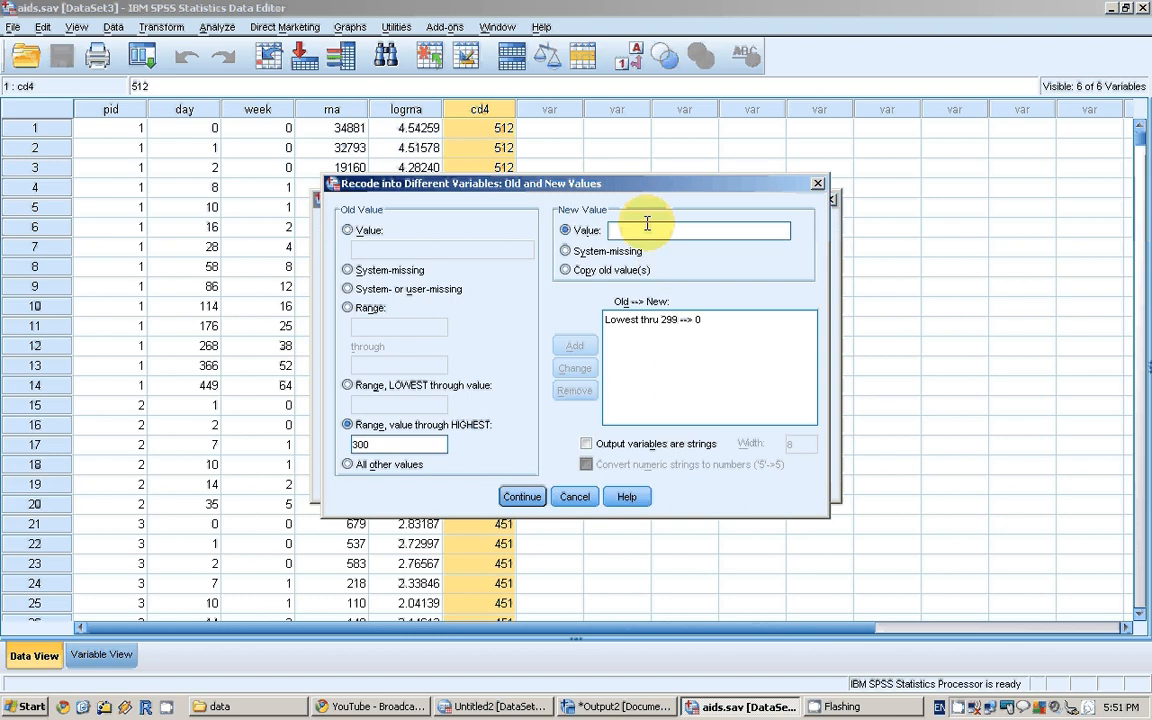
{"action": "type", "text": "1"}
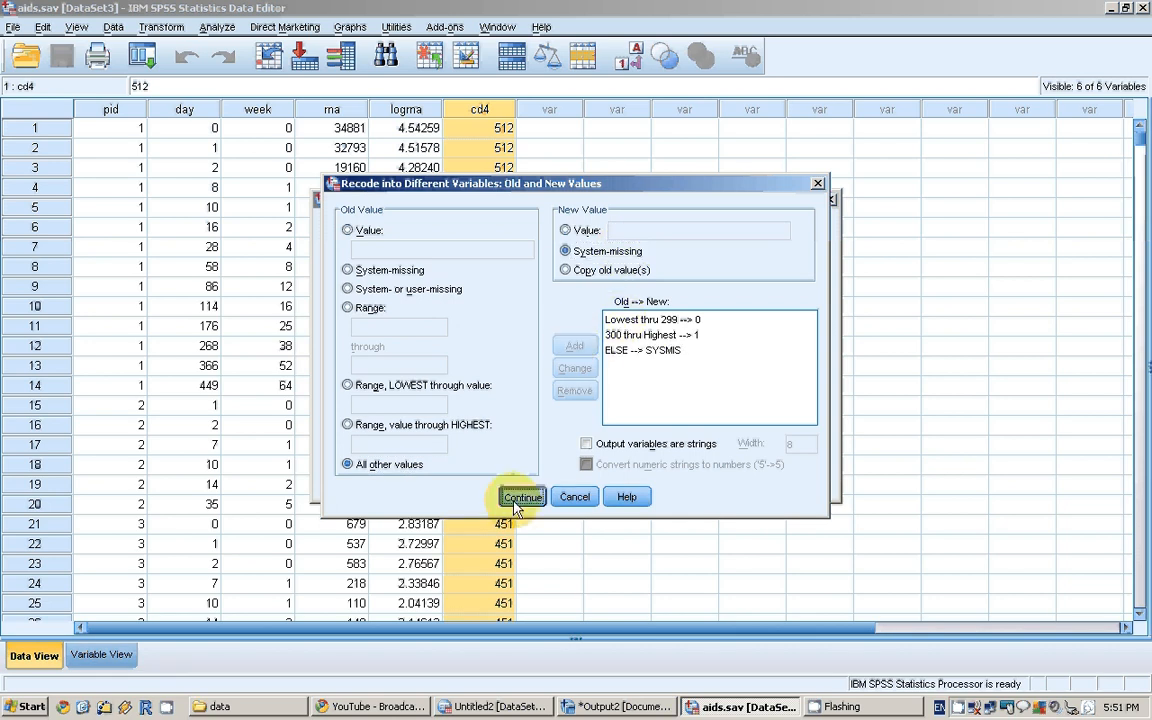
{"action": "left_click", "coordinate": [521, 497]}
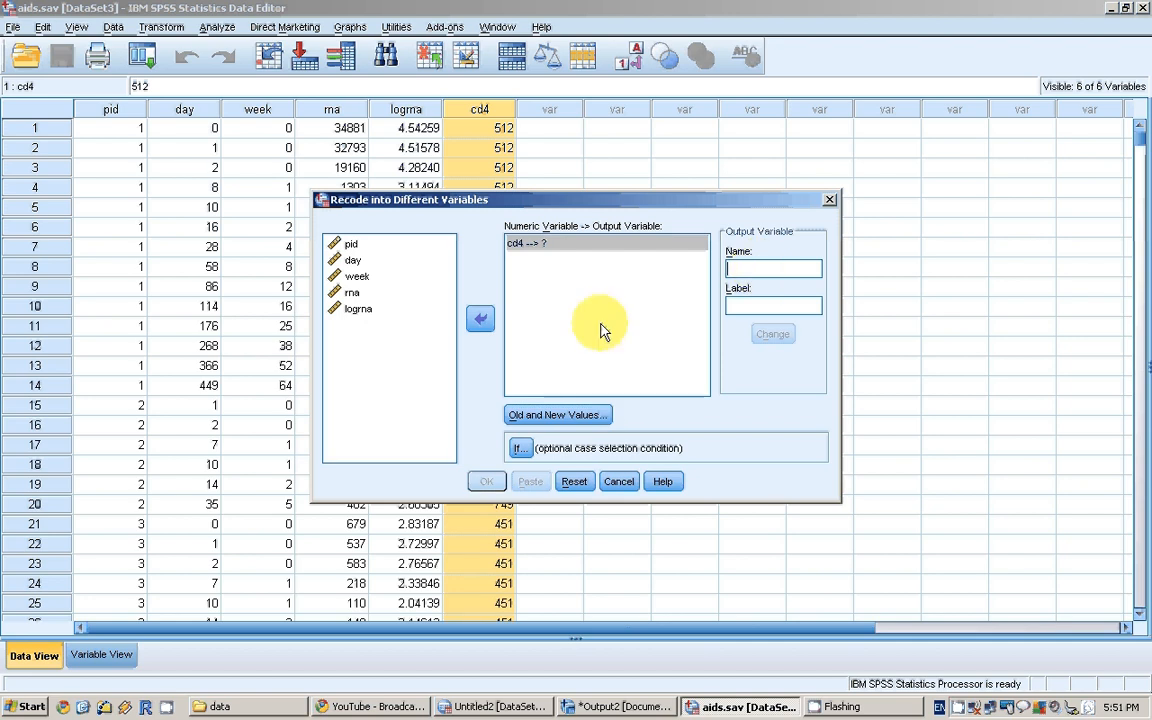
Name the output variable cd4dum, apply it, and run the recode
{"action": "type", "text": "cd4dum"}
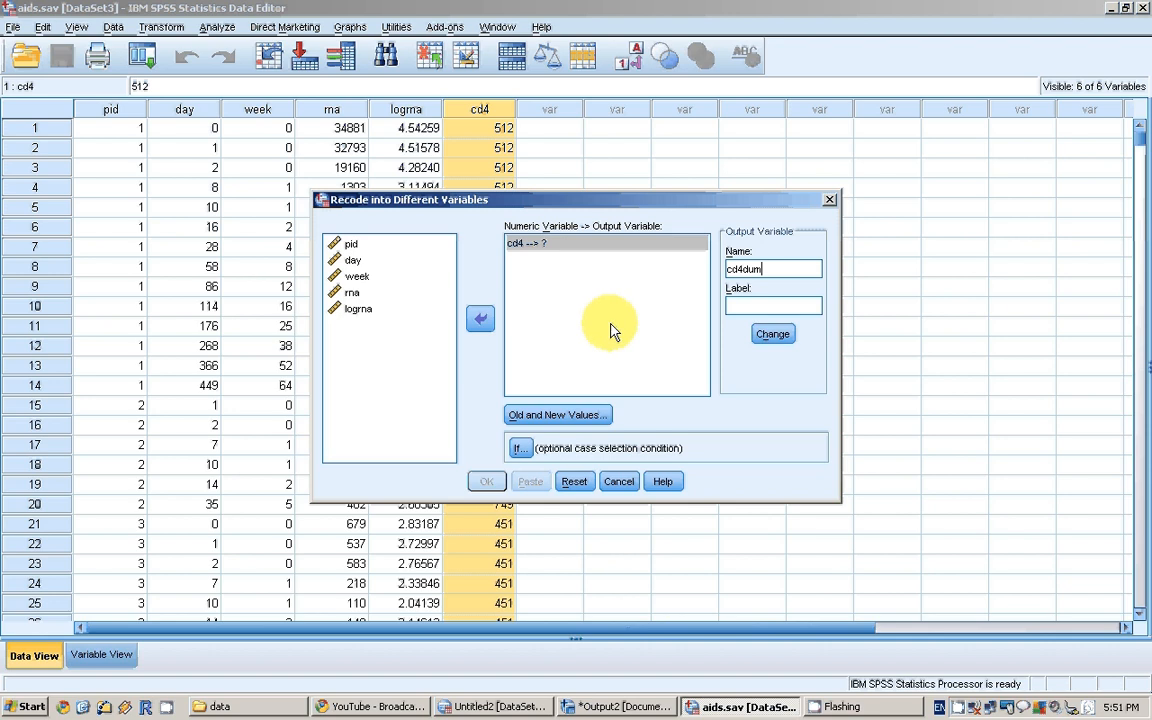
{"action": "left_click", "coordinate": [772, 305]}
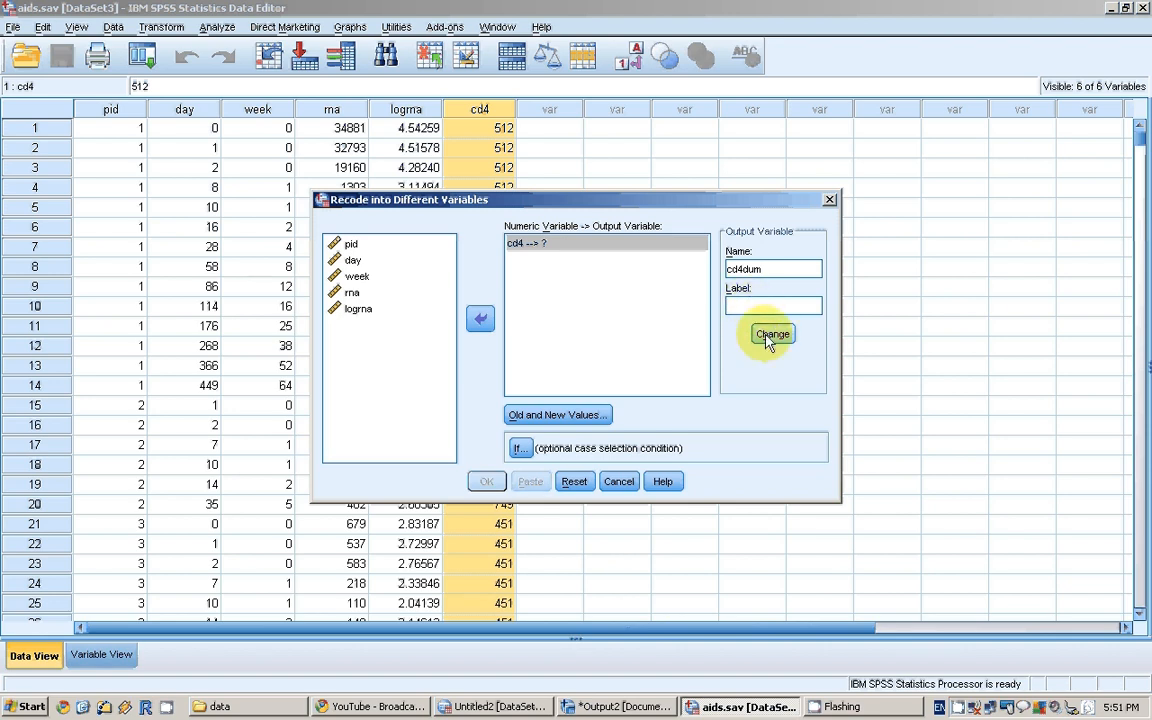
{"action": "left_click", "coordinate": [771, 333]}
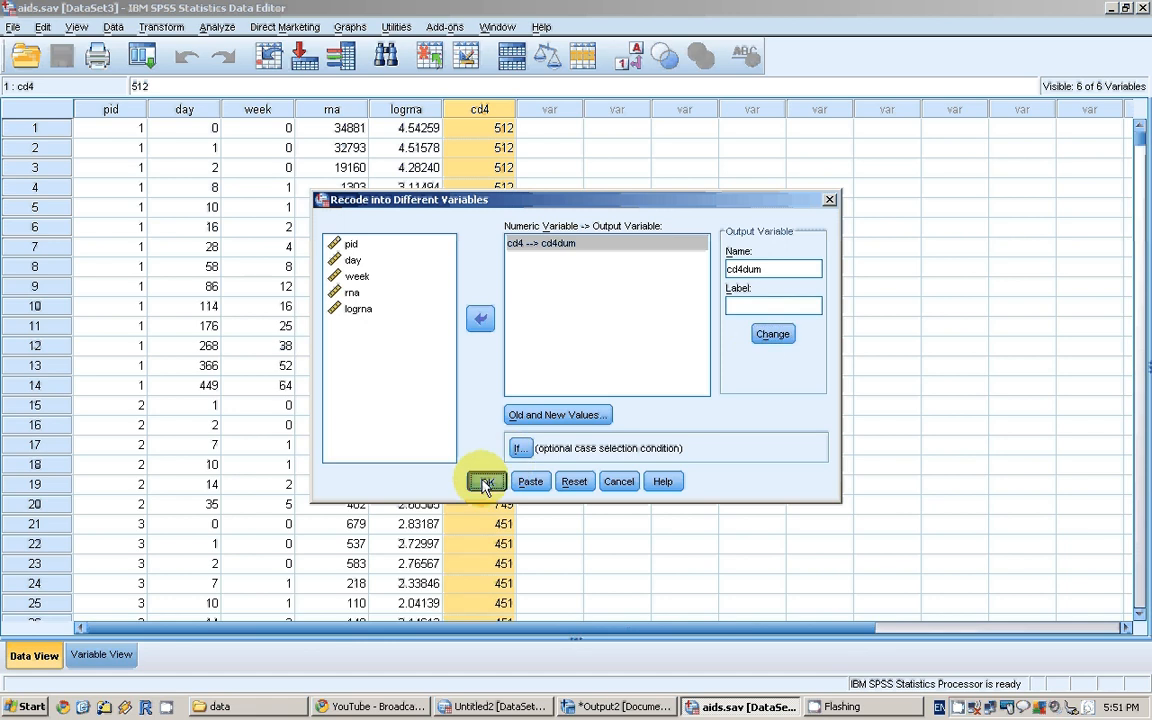
{"action": "left_click", "coordinate": [485, 481]}
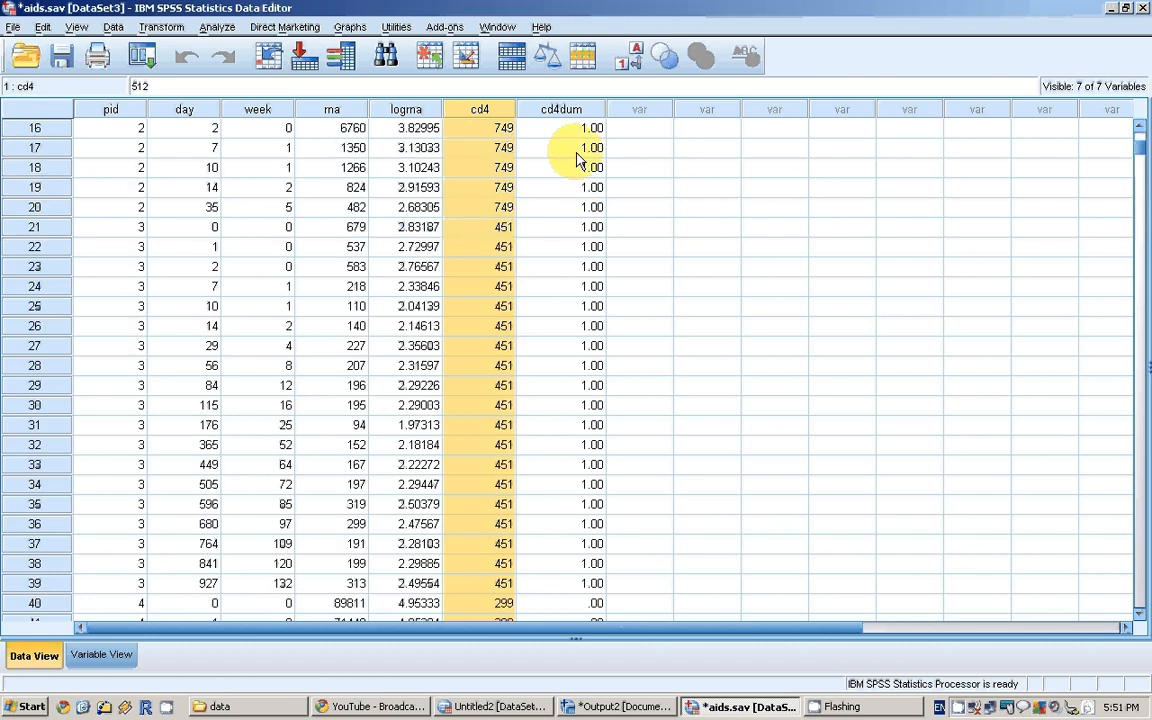
{"action": "scroll", "scroll_direction": "down", "scroll_amount": 3}
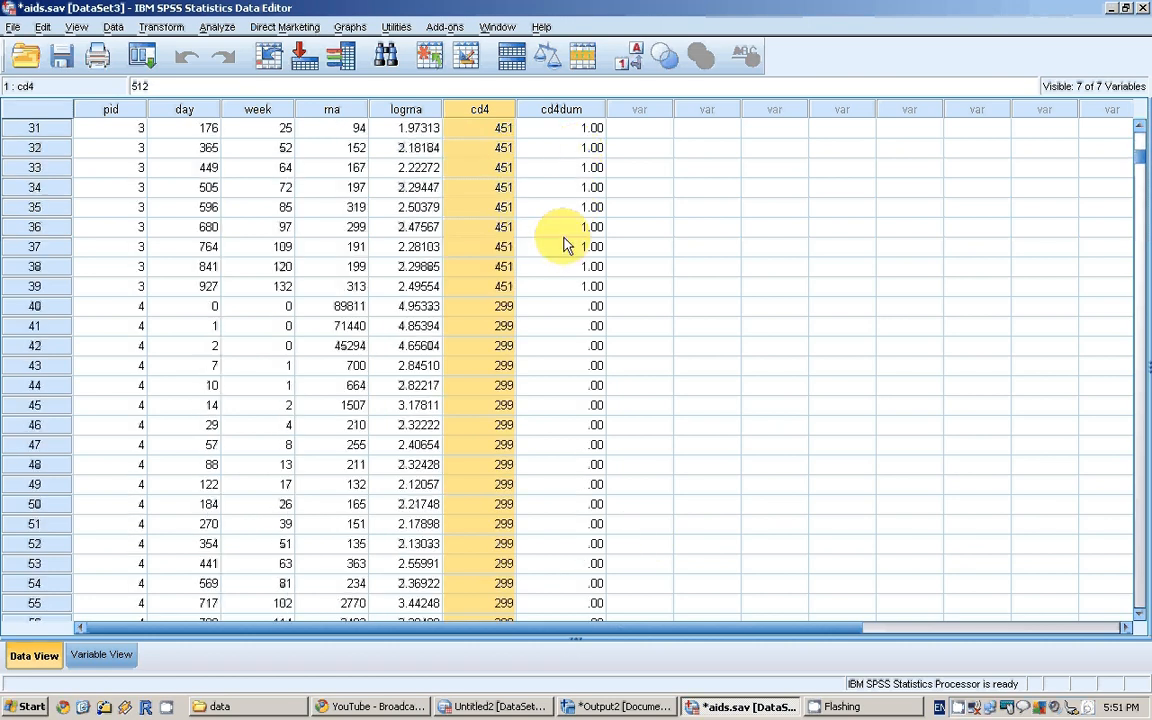
{"action": "mouse_move", "coordinate": [528, 338]}
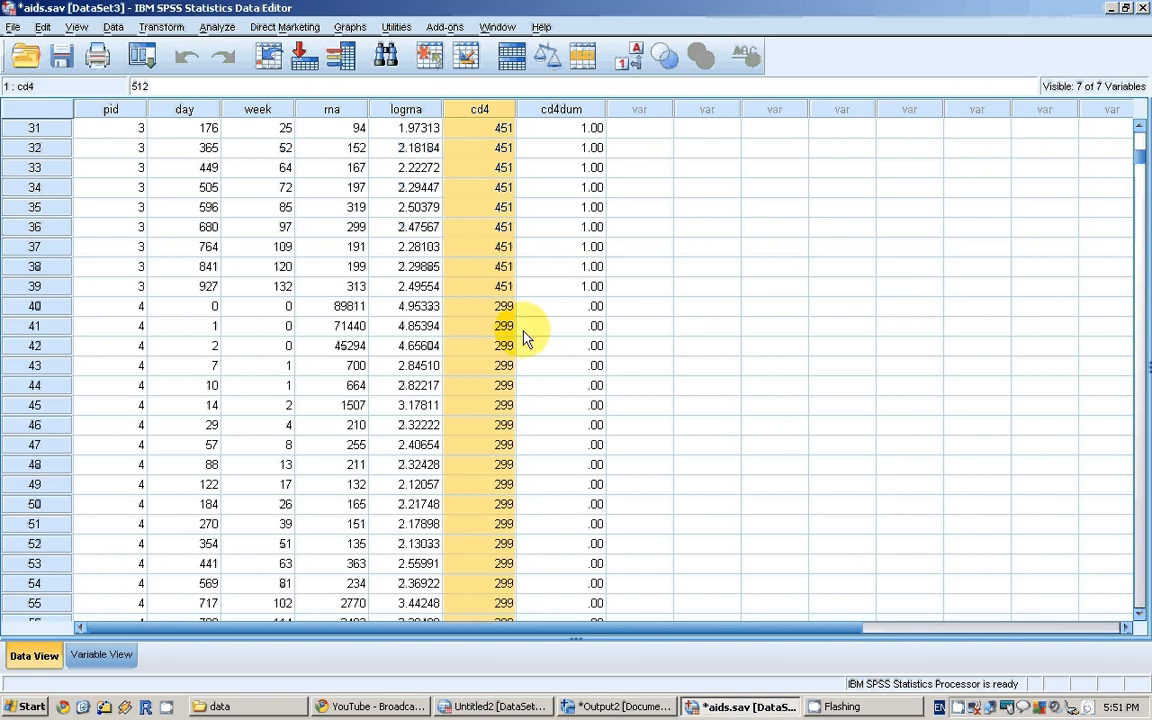
{"action": "scroll", "scroll_direction": "down", "scroll_amount": 3}
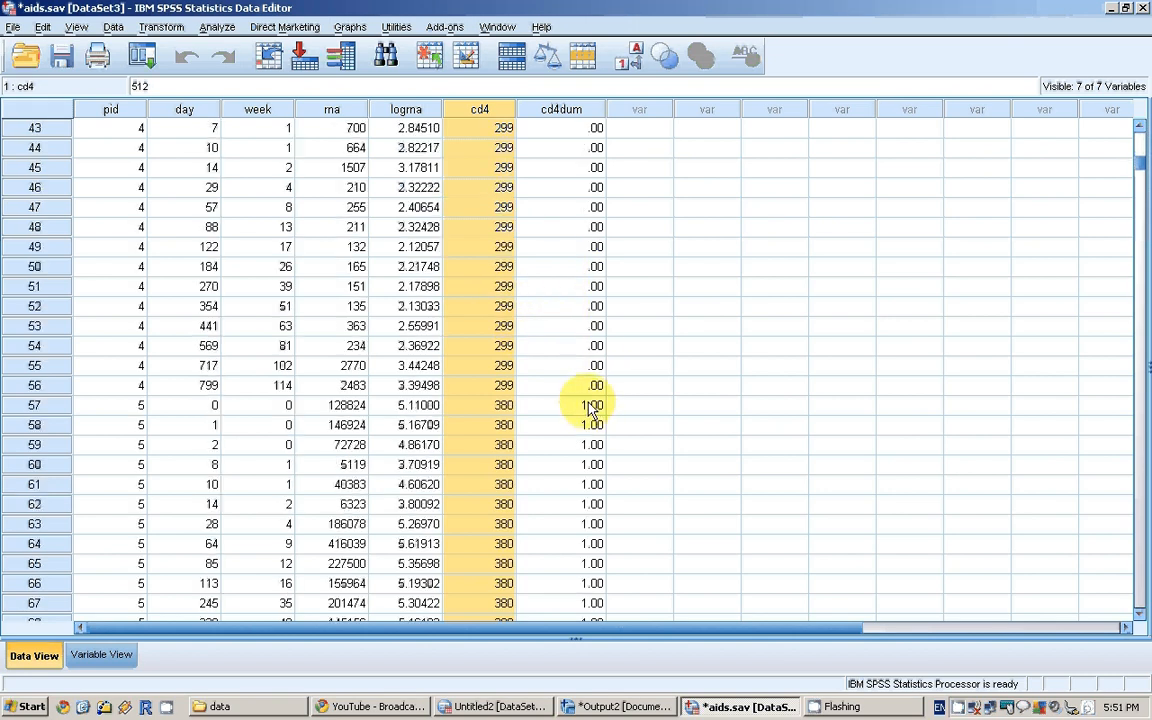
{"action": "scroll", "scroll_direction": "down", "scroll_amount": 3}
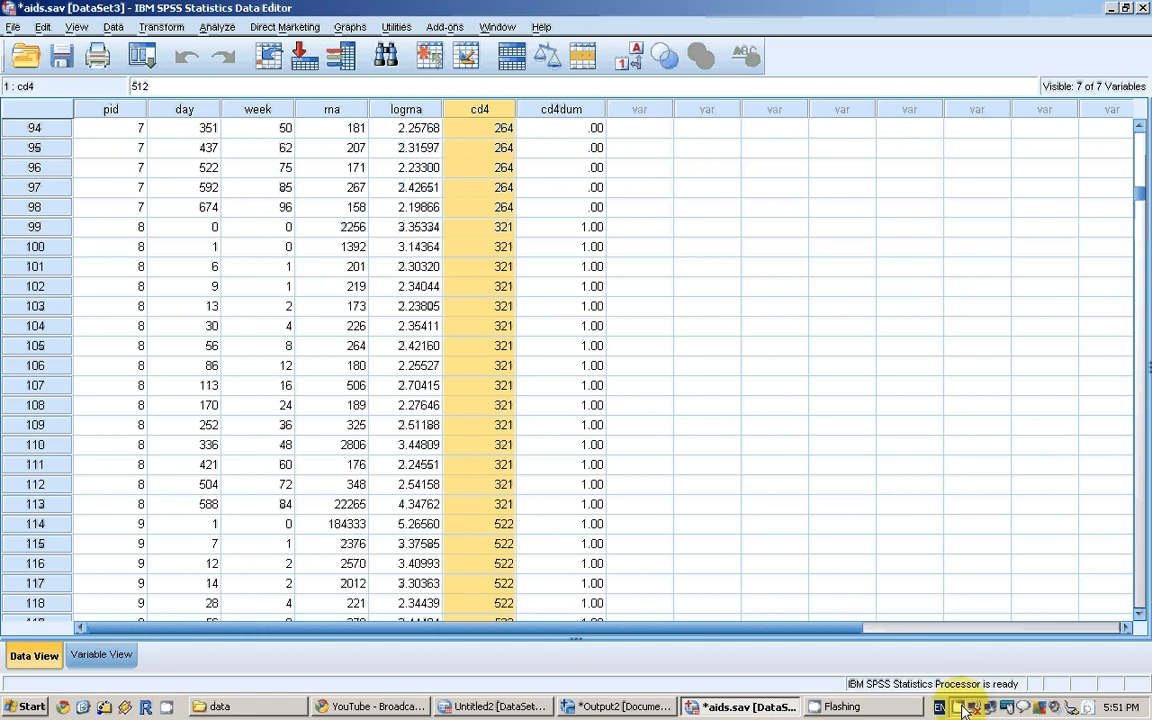
{"action": "left_click", "coordinate": [965, 707]}
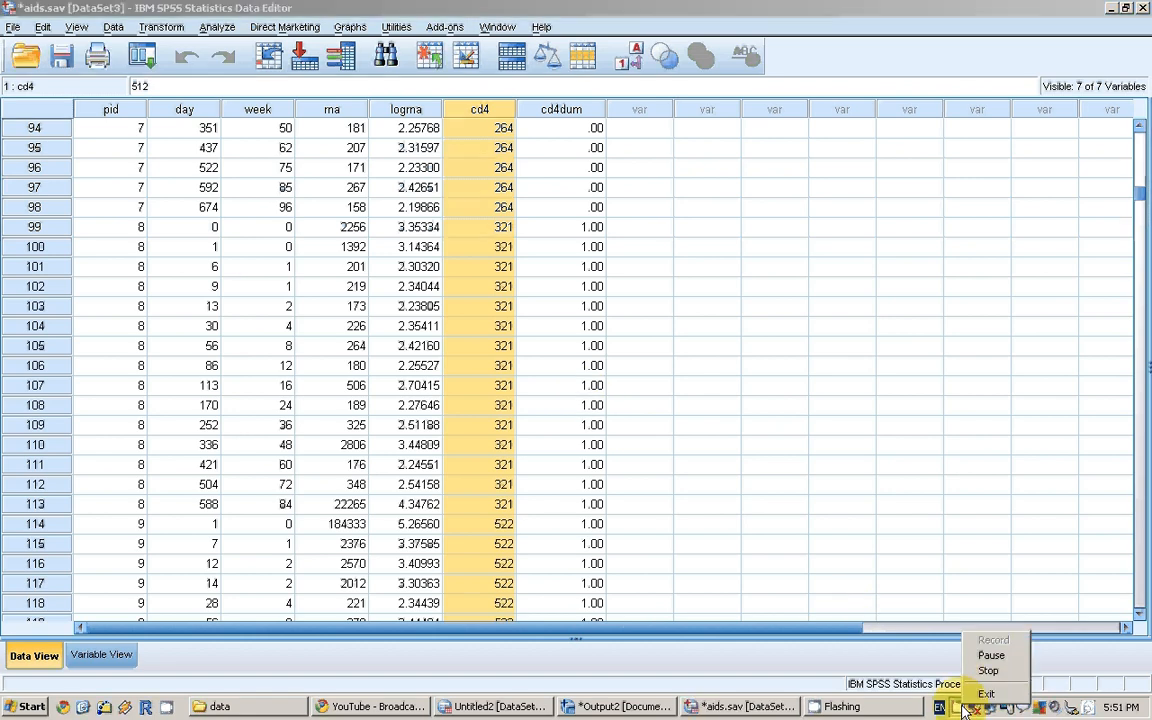